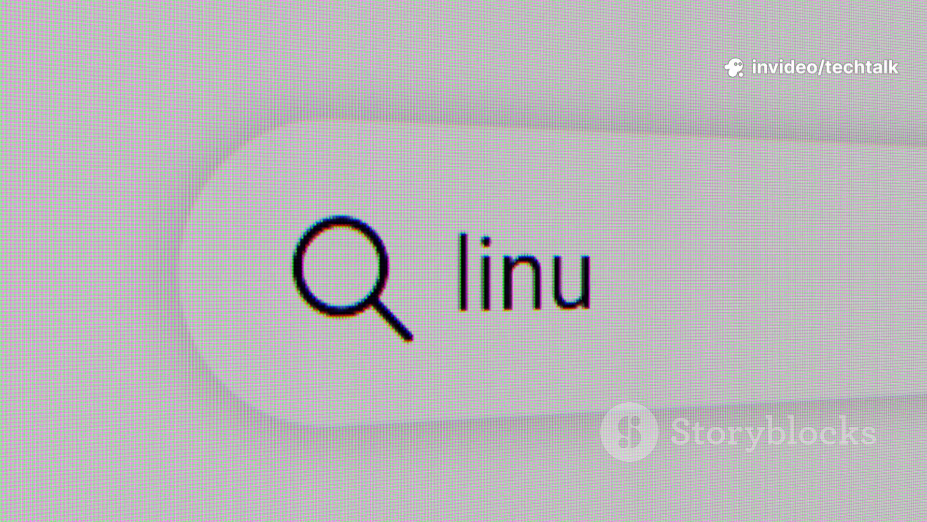
text(x)
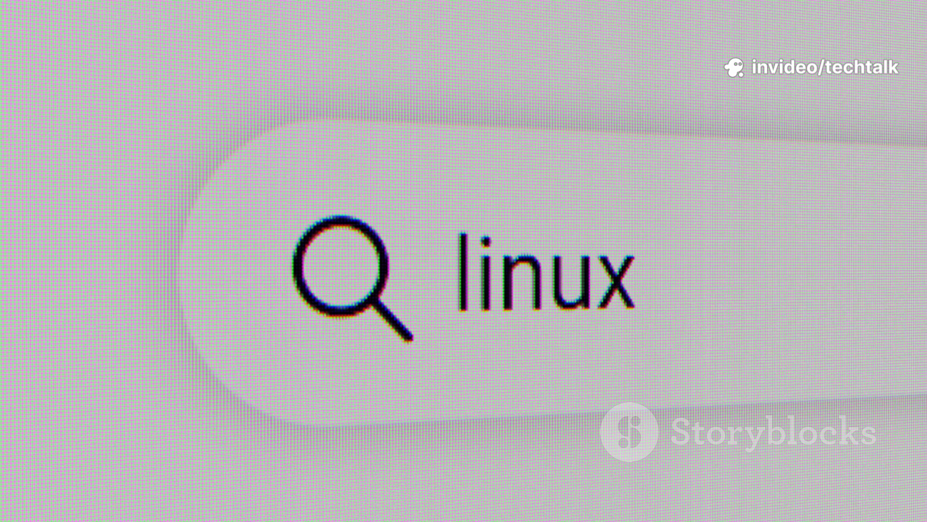